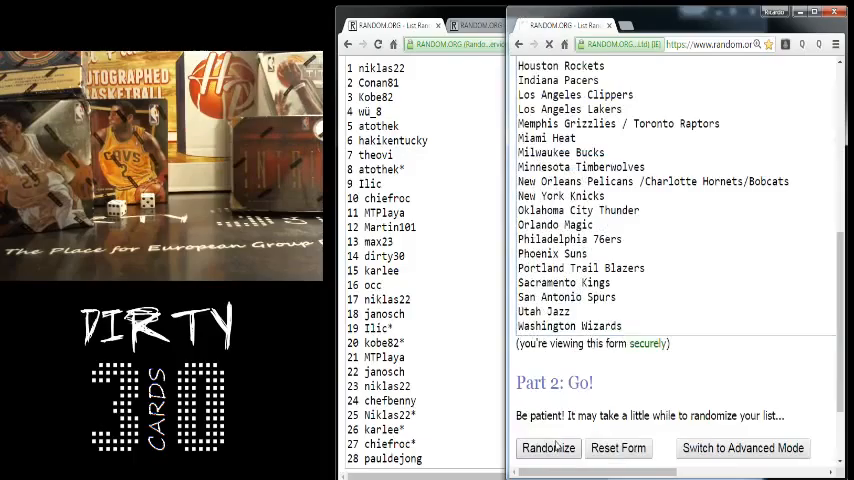
# Randomize the NBA team list once to get a first shuffled order with timestamp.
pyautogui.click(548, 448)
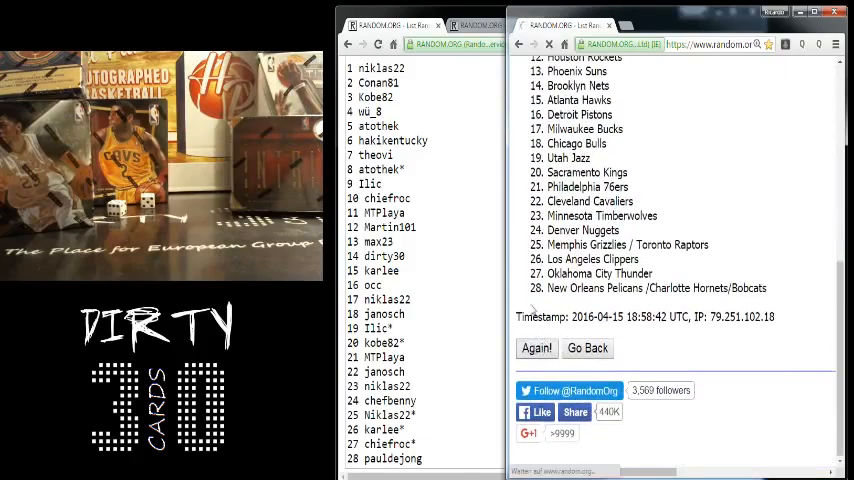
# Reshuffle the team list five more times with Again! and review the newest order.
pyautogui.click(536, 348)
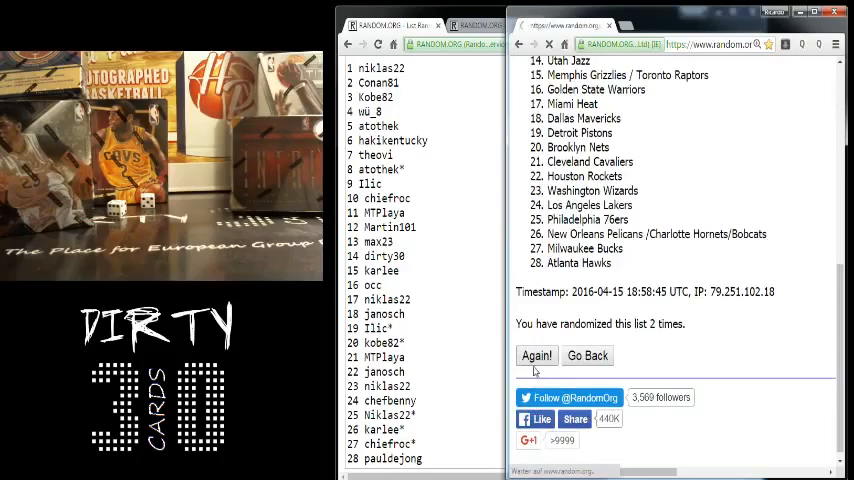
pyautogui.click(536, 356)
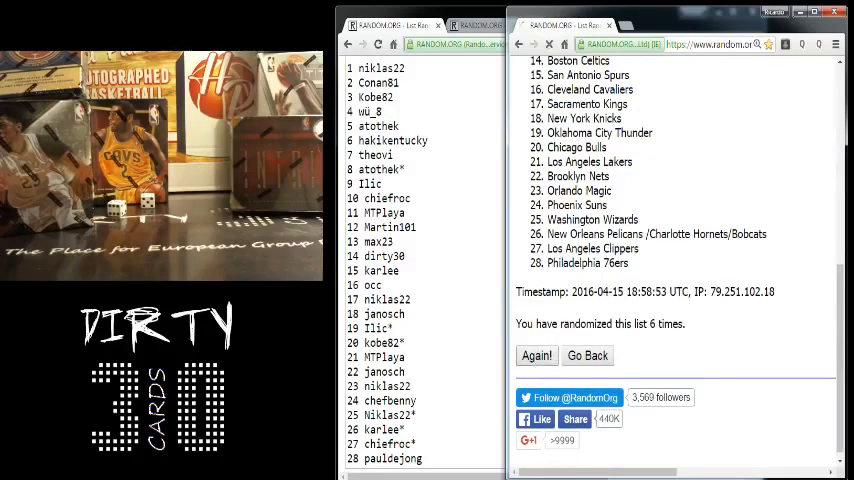
pyautogui.click(536, 356)
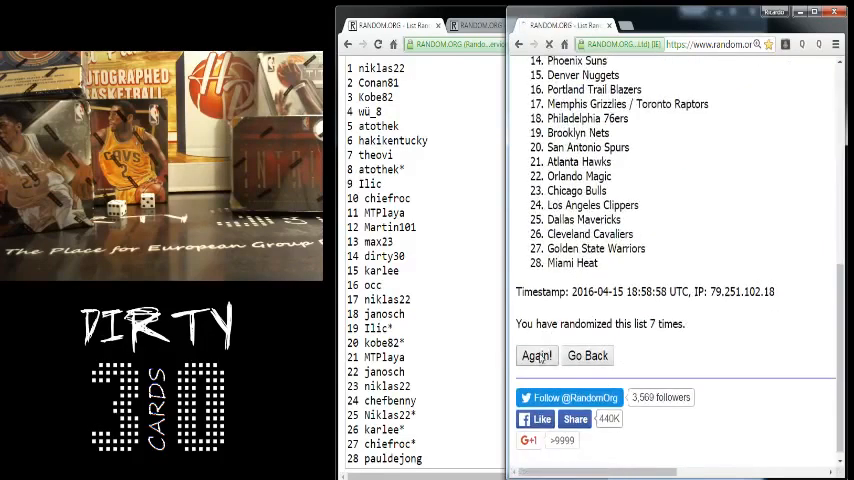
pyautogui.click(536, 356)
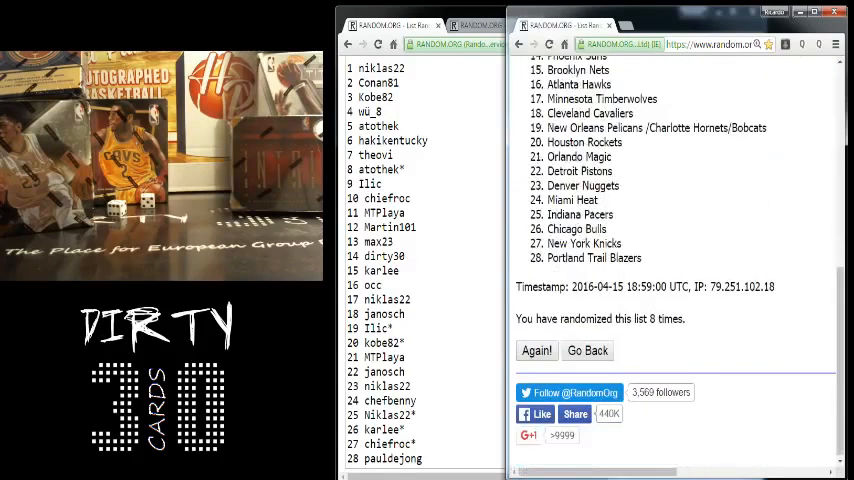
pyautogui.click(536, 350)
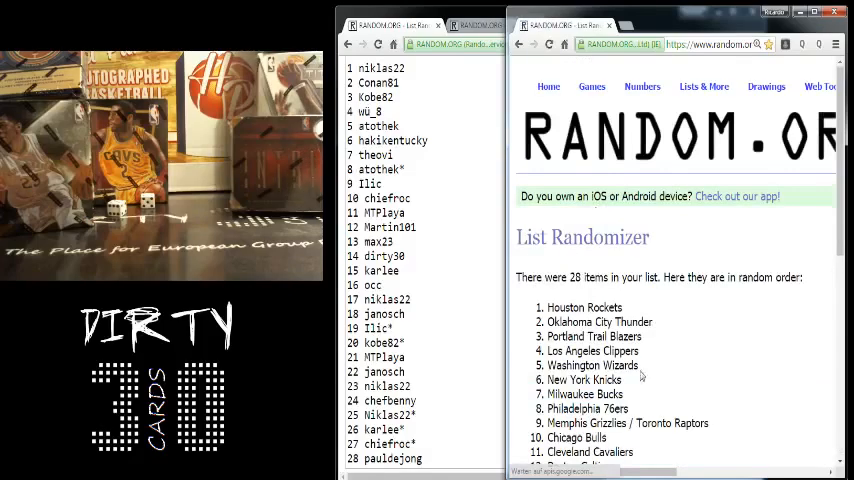
pyautogui.scroll(-3)
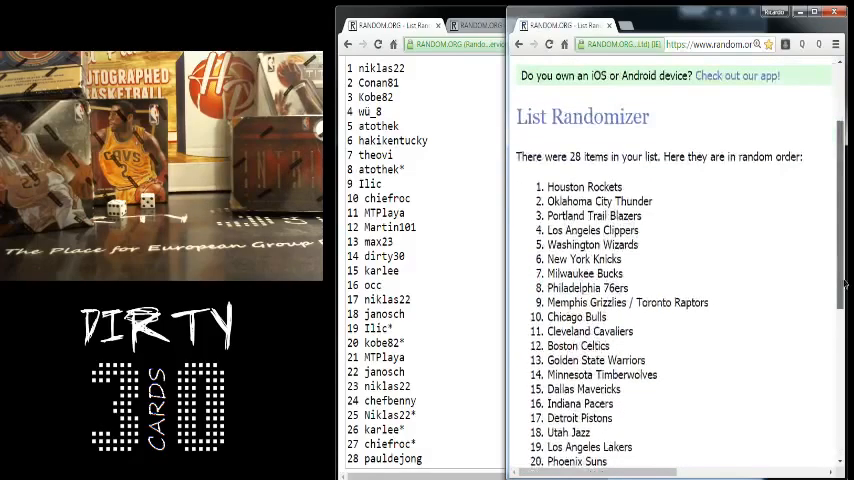
pyautogui.scroll(-3)
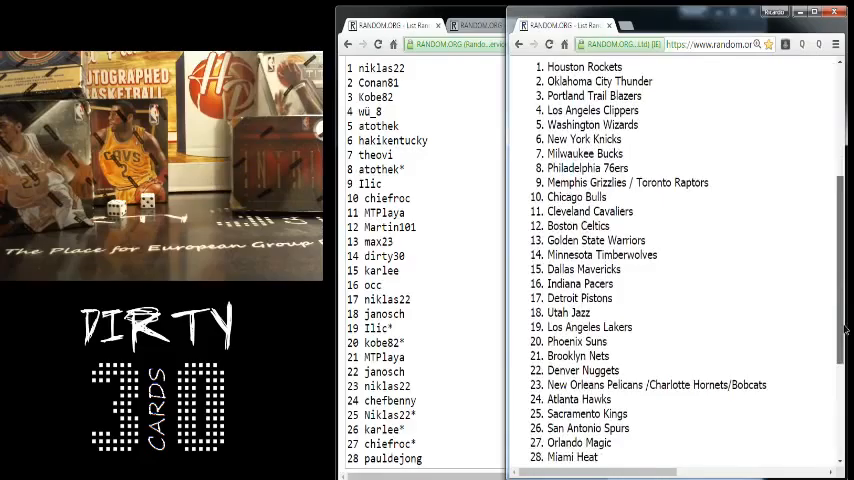